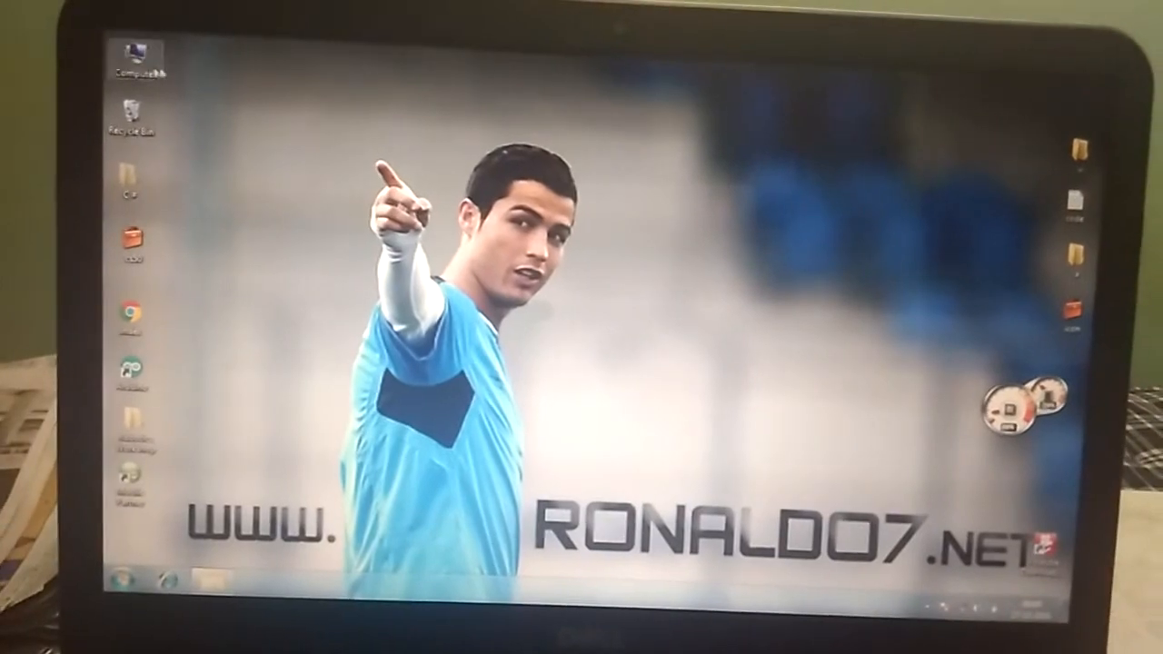
Step: Open the win7 (C:) drive from Computer and maximize the Explorer window
{"action": "double_click", "coordinate": [136, 54]}
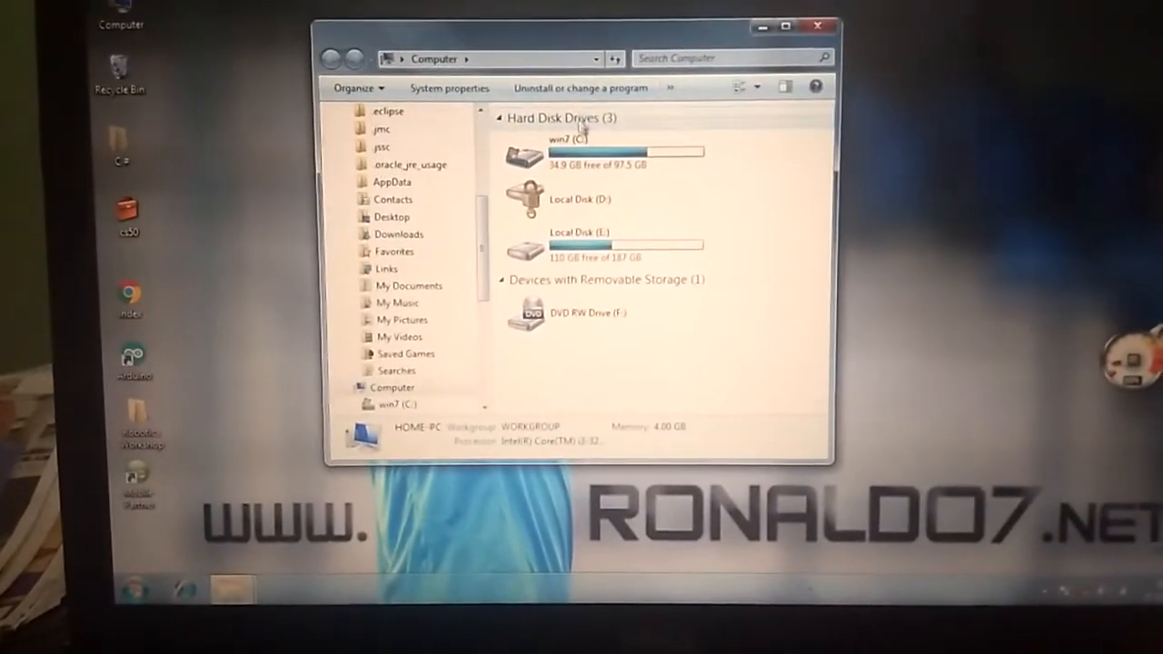
{"action": "double_click", "coordinate": [557, 154]}
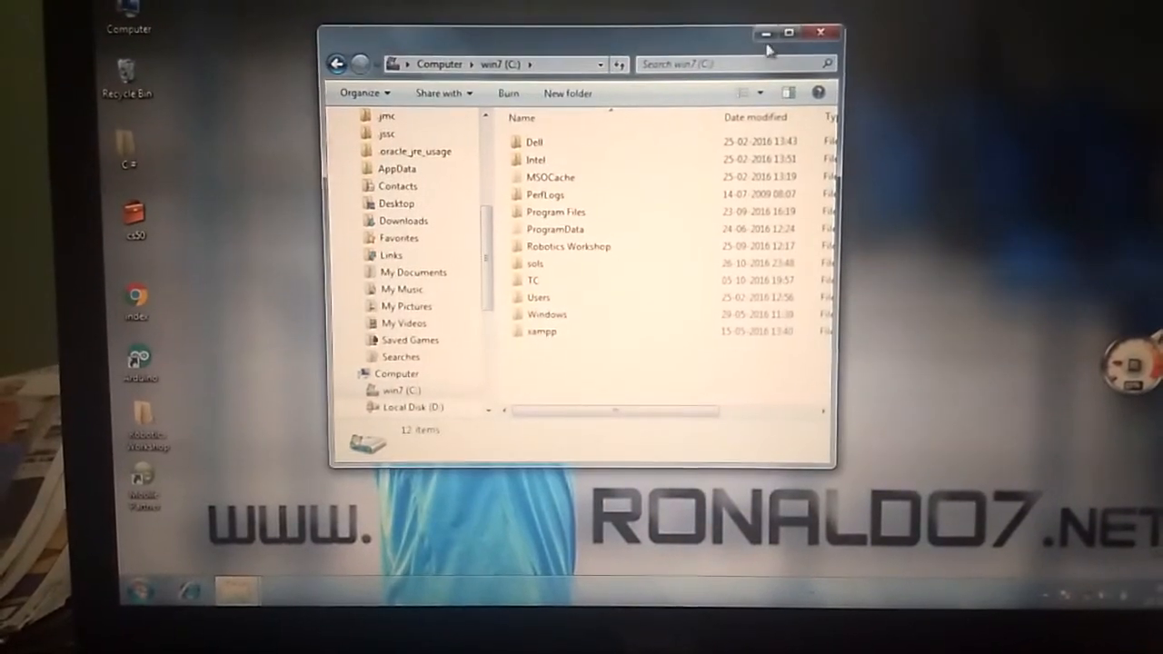
{"action": "left_click", "coordinate": [789, 32]}
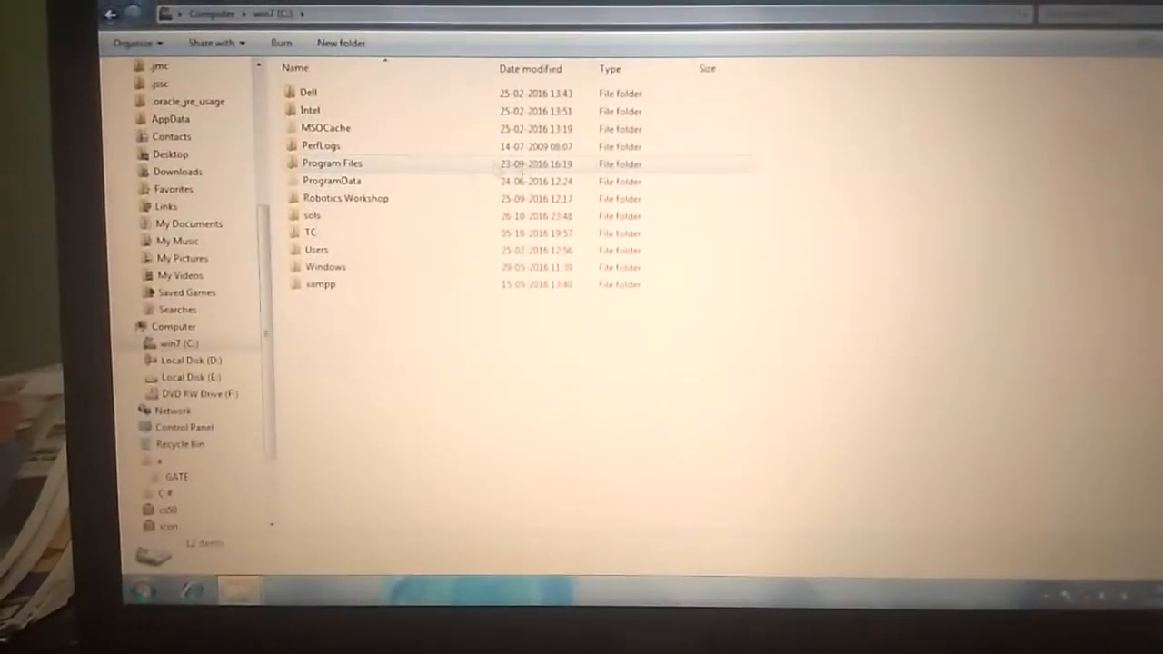
{"action": "mouse_move", "coordinate": [317, 216]}
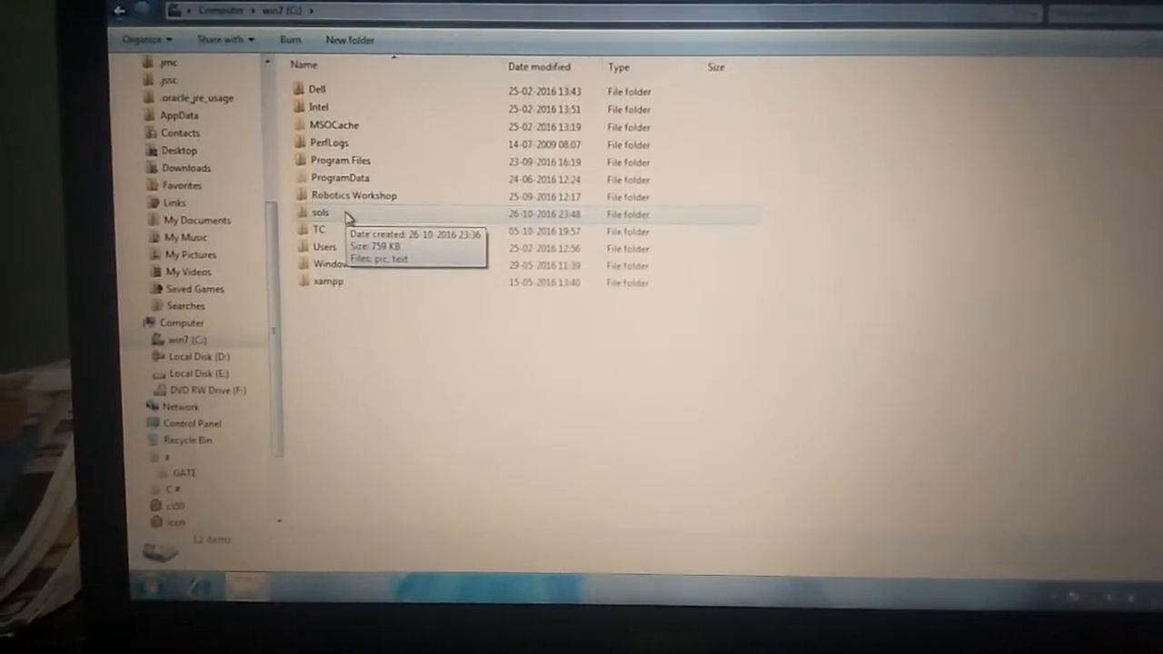
Step: Open the sols folder and preview the pic image and the text document
{"action": "double_click", "coordinate": [320, 211]}
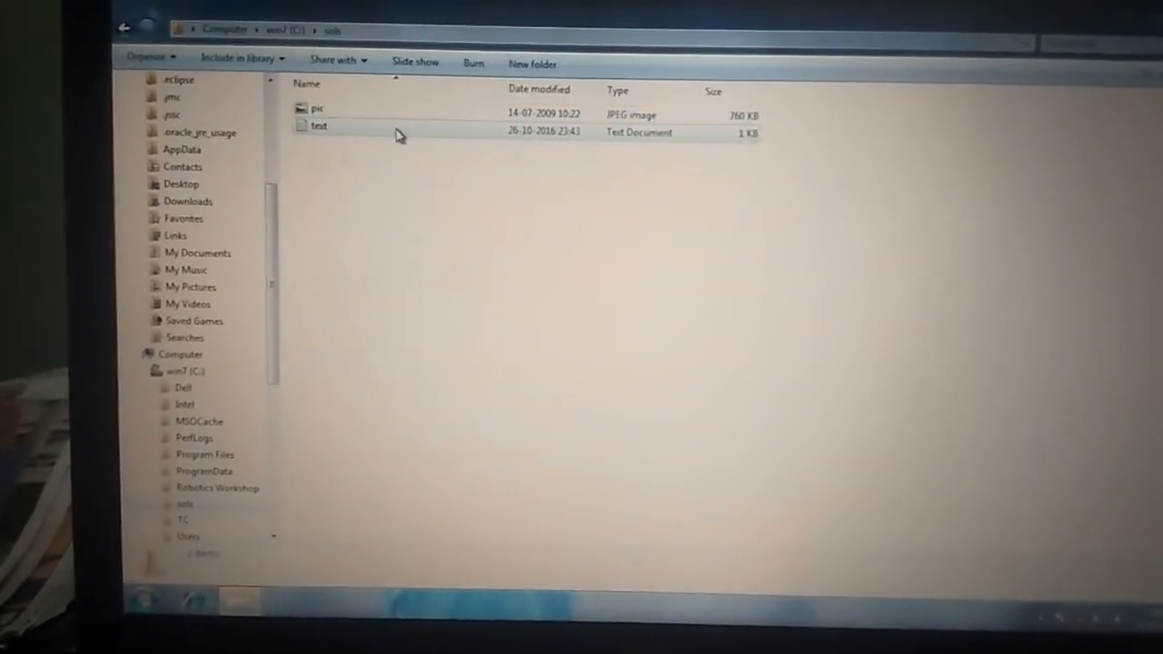
{"action": "left_click", "coordinate": [317, 111]}
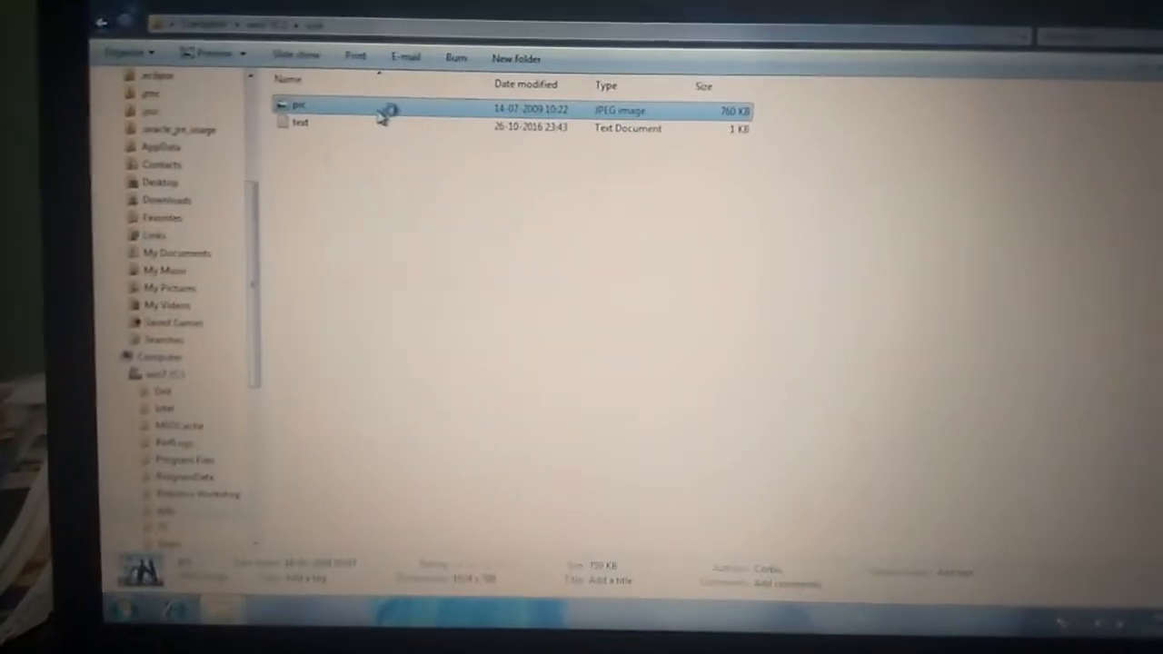
{"action": "double_click", "coordinate": [298, 110]}
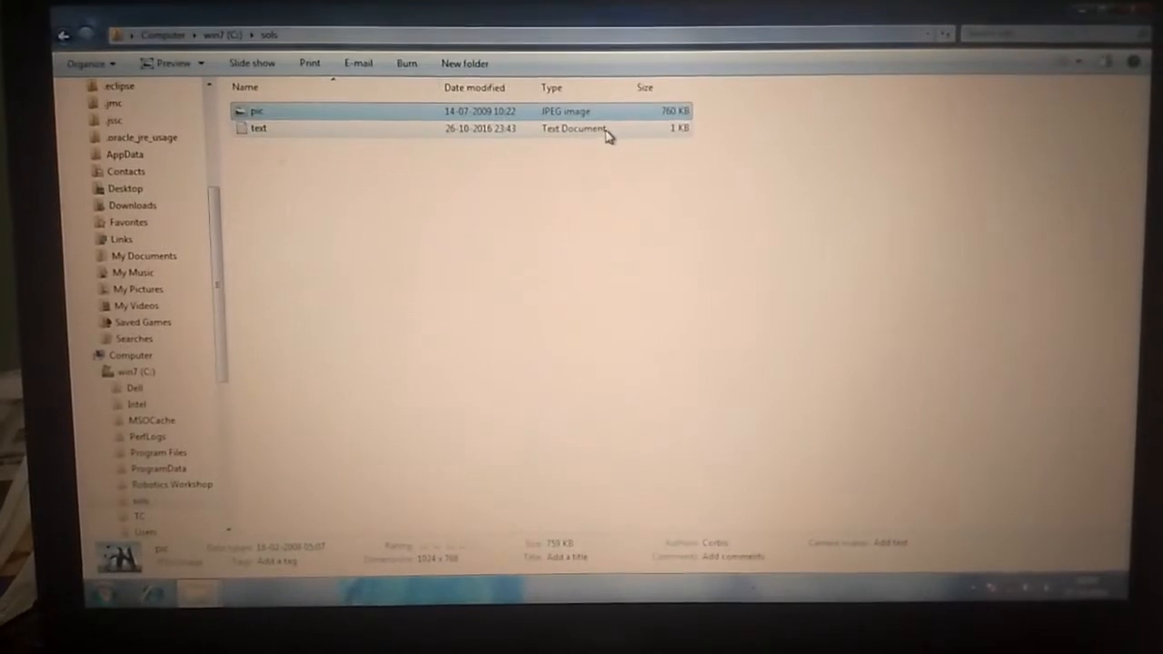
{"action": "double_click", "coordinate": [259, 128]}
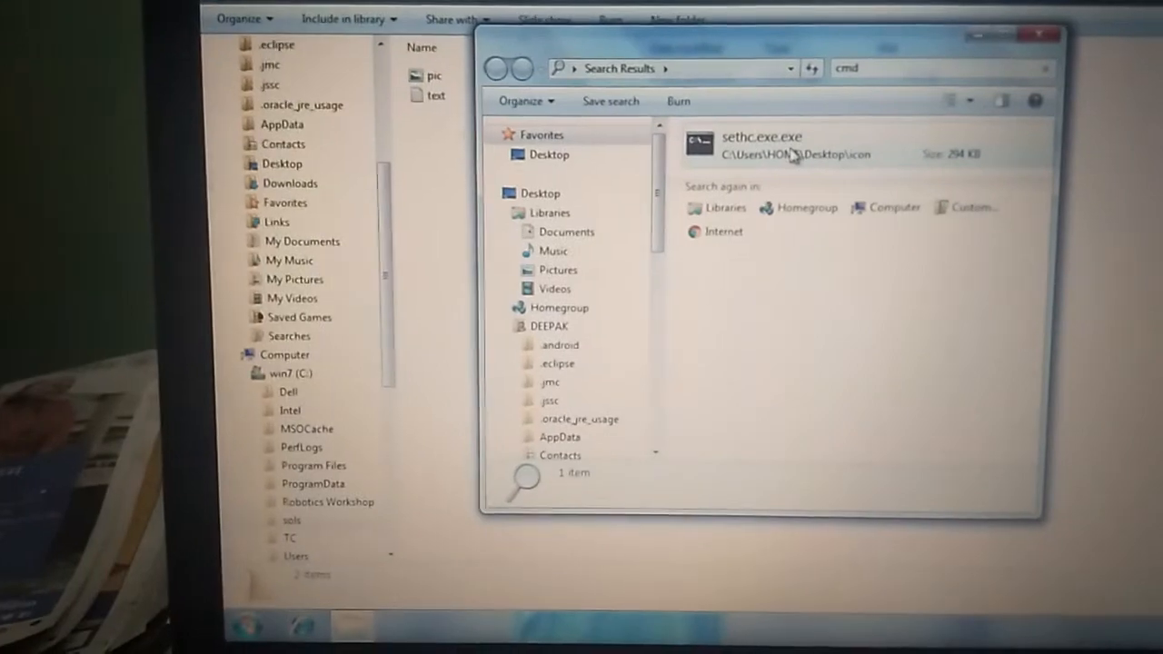
Step: Launch Command Prompt from the cmd entry in the search results
{"action": "double_click", "coordinate": [762, 146]}
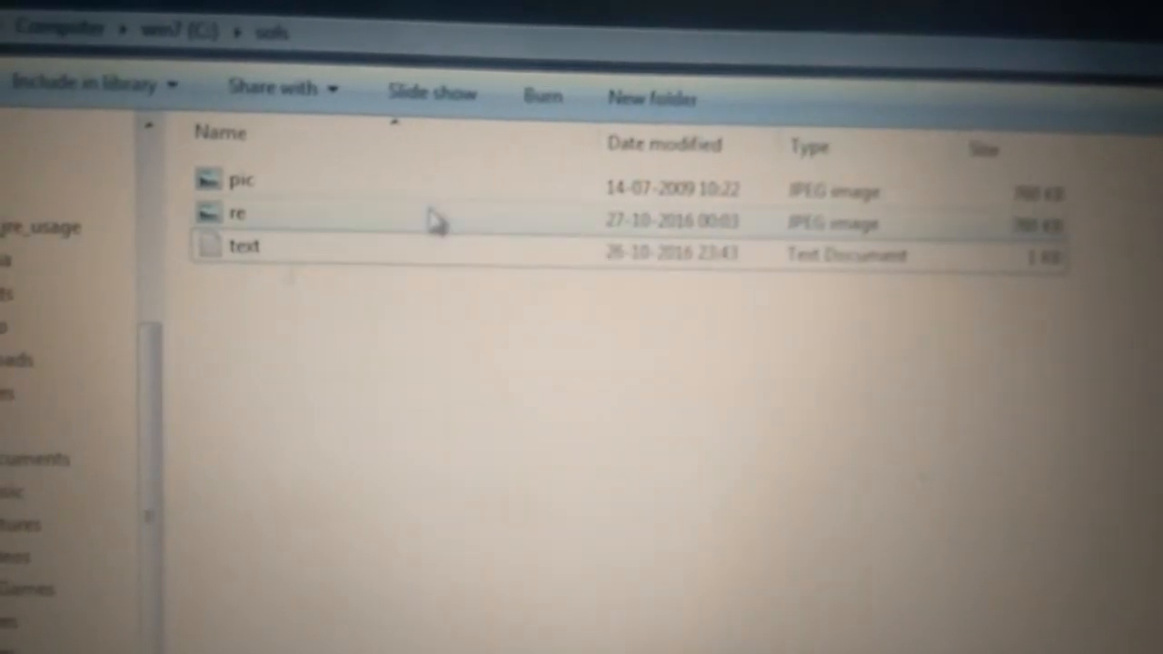
Step: Bring up the context menu for the new re image in the sols folder
{"action": "right_click", "coordinate": [363, 354]}
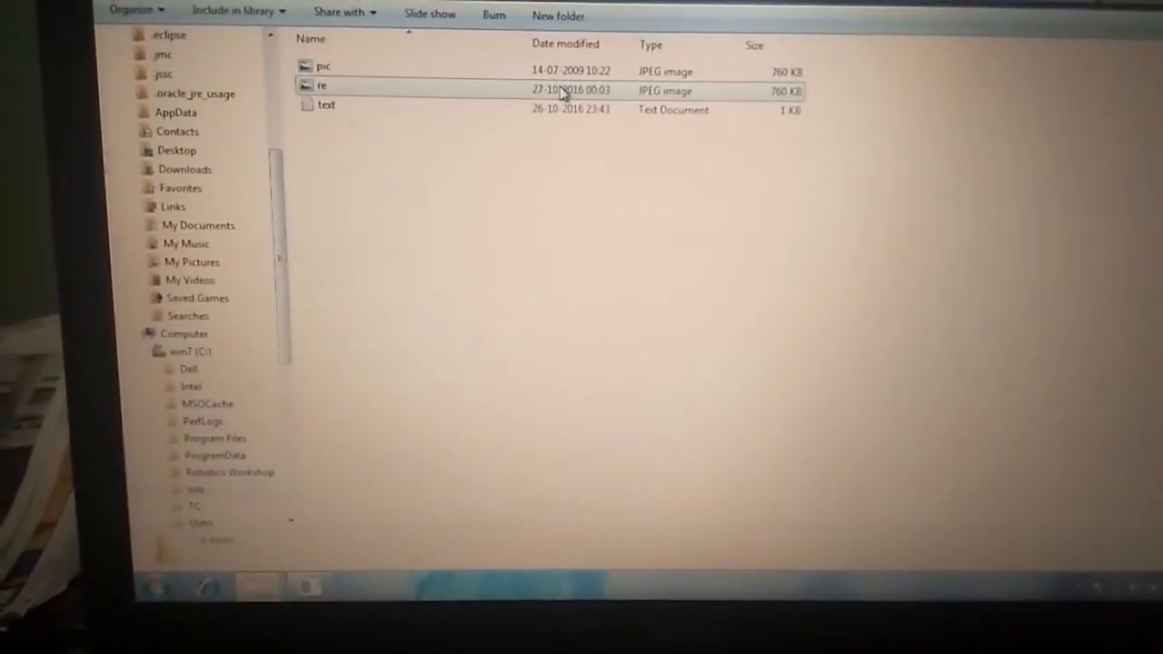
Step: Open re.jpg in Notepad through its Open with menu
{"action": "right_click", "coordinate": [321, 85]}
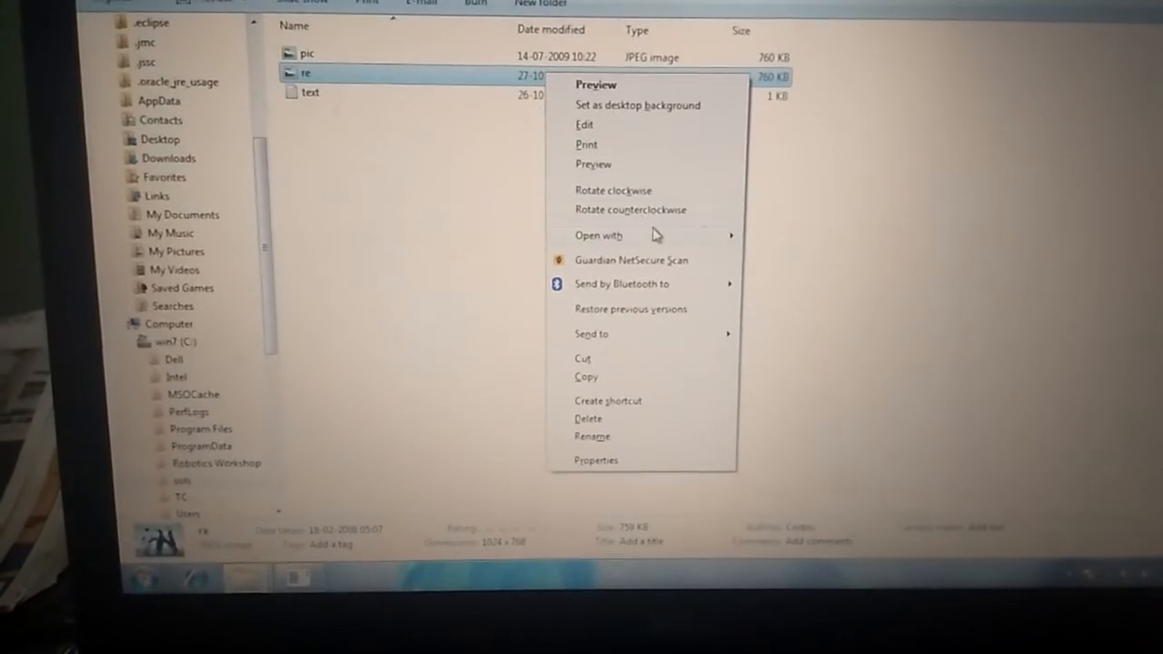
{"action": "left_click", "coordinate": [598, 235]}
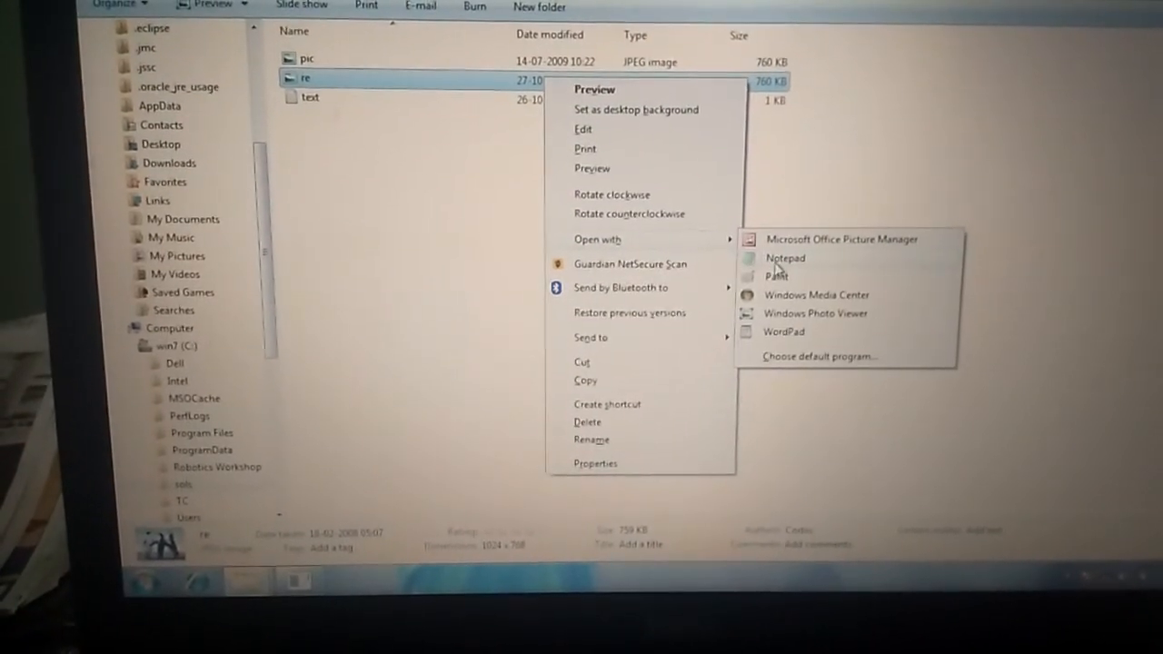
{"action": "left_click", "coordinate": [785, 258]}
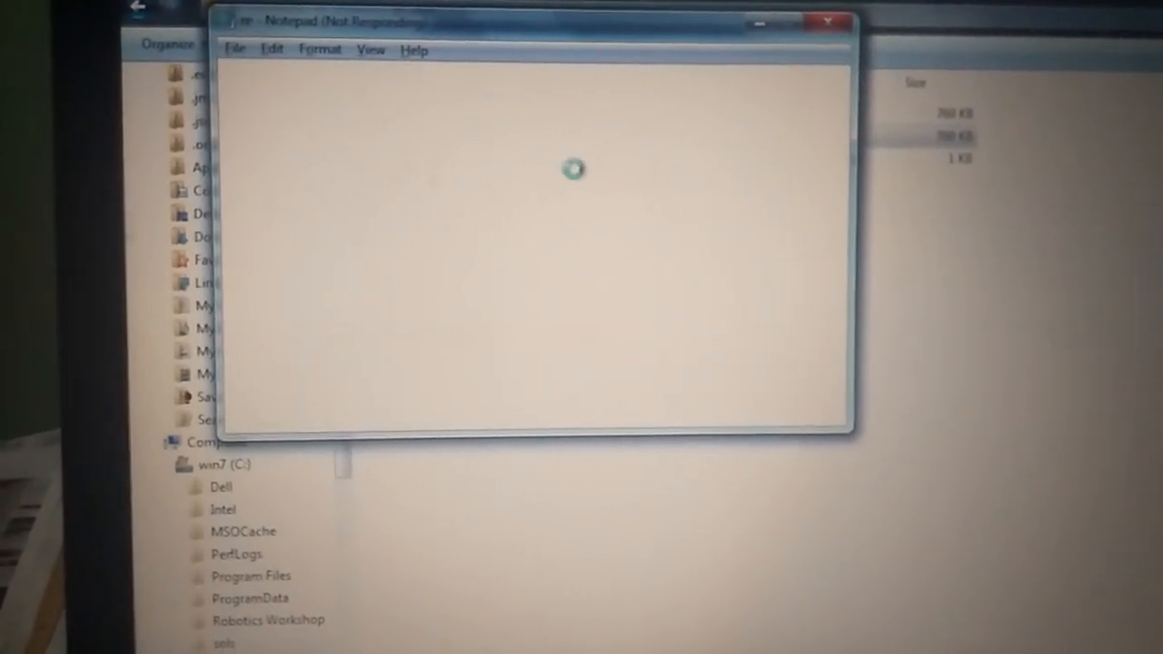
{"action": "left_click", "coordinate": [228, 43]}
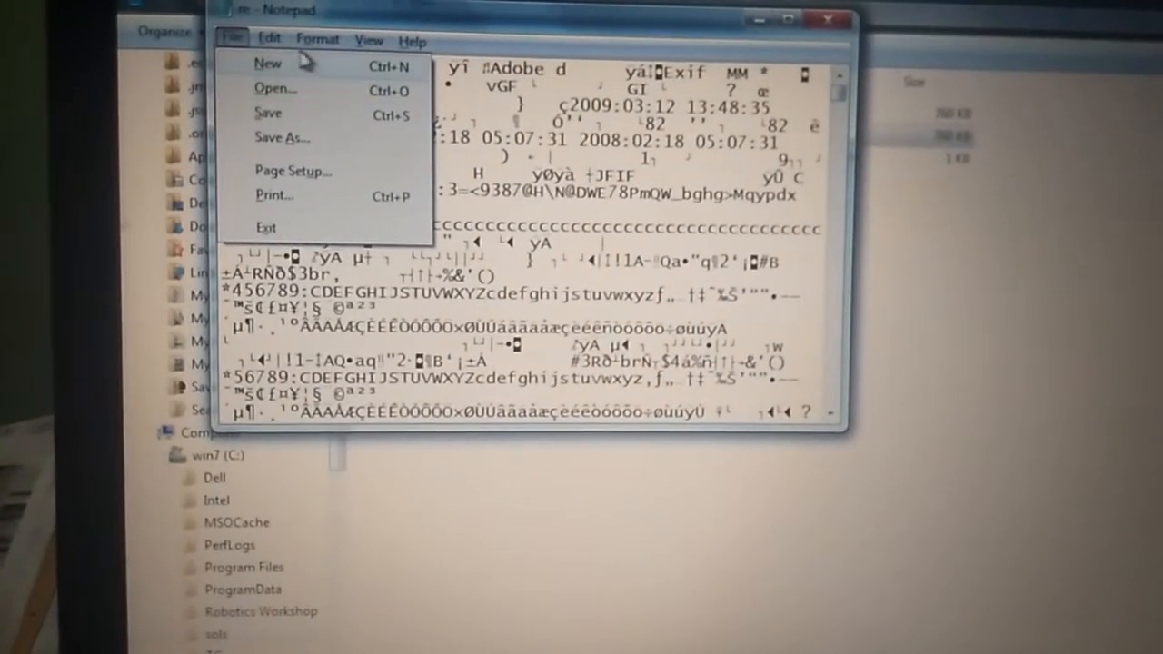
{"action": "left_click", "coordinate": [269, 35]}
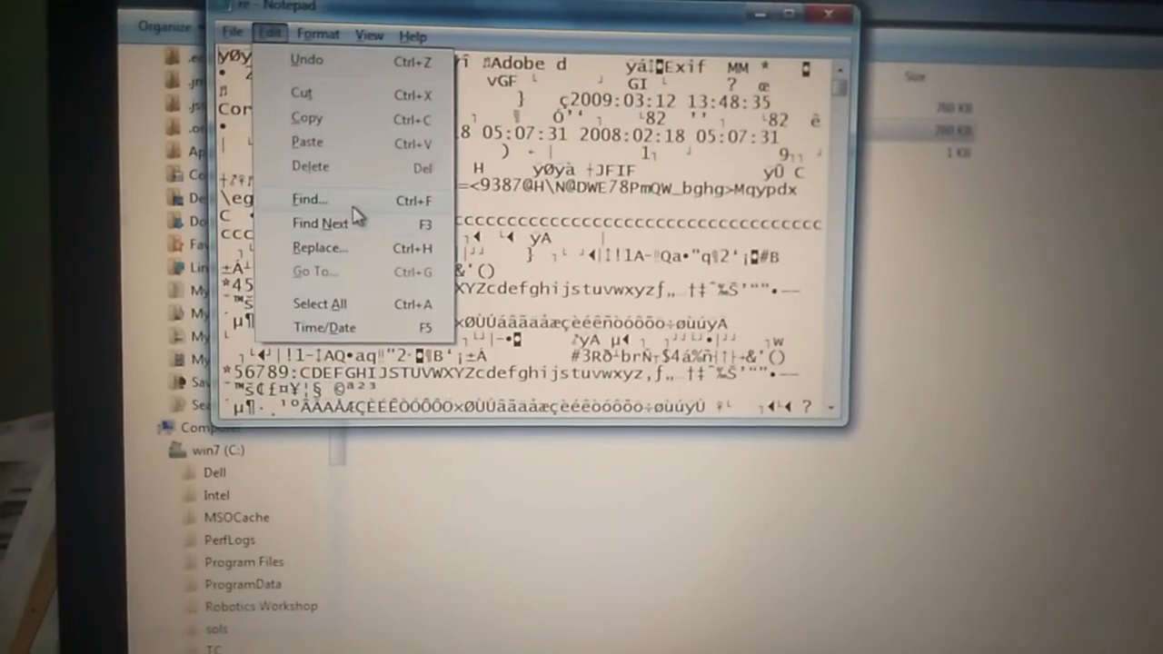
{"action": "left_click", "coordinate": [309, 199]}
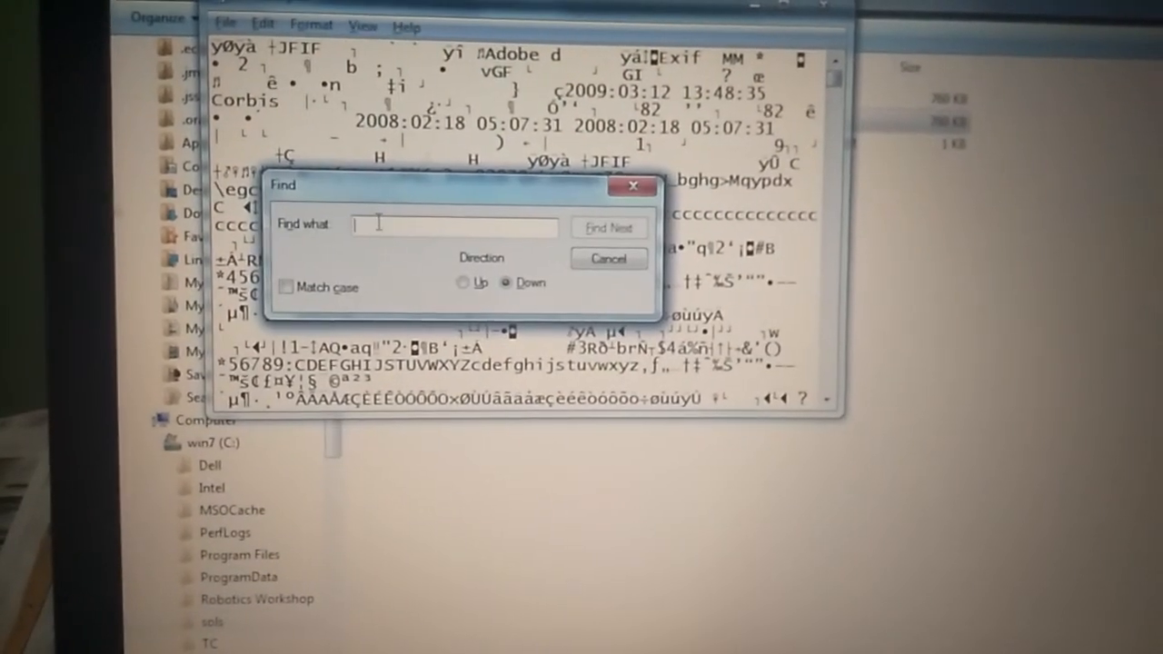
{"action": "type", "text": "p"}
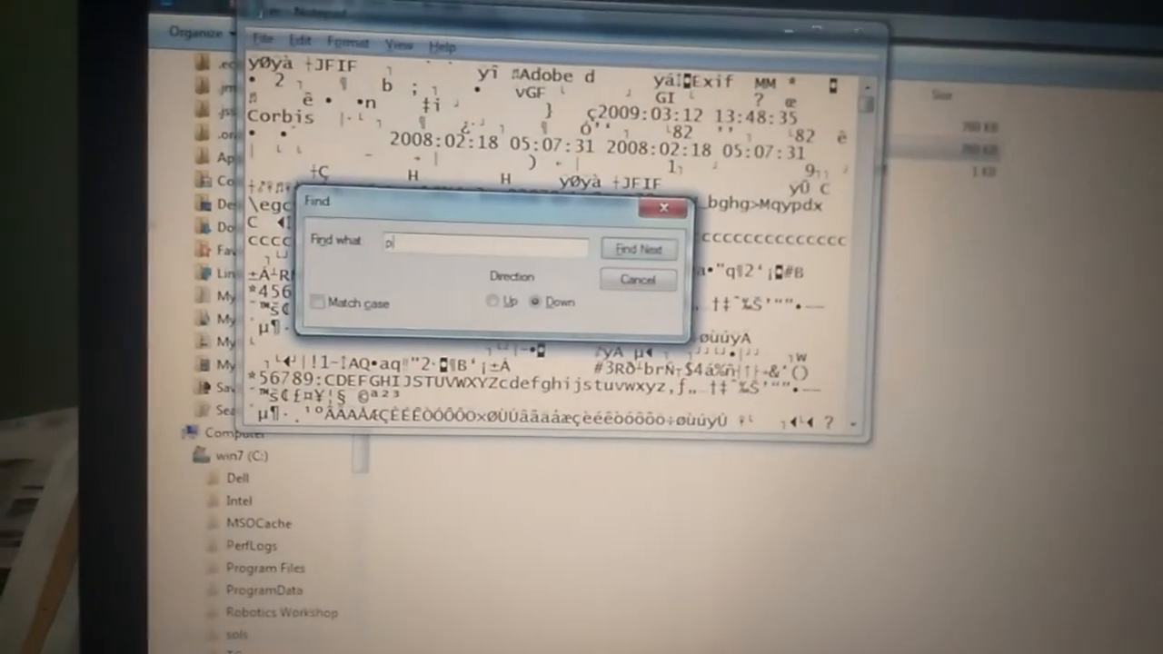
{"action": "type", "text": "assword"}
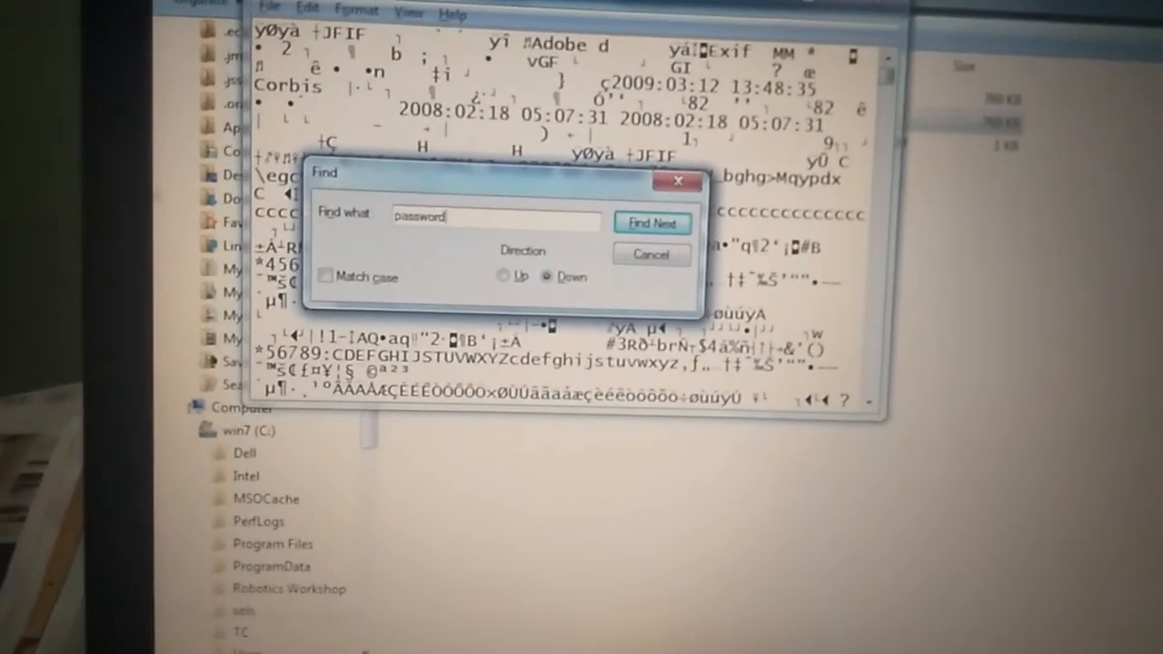
{"action": "left_click", "coordinate": [651, 223]}
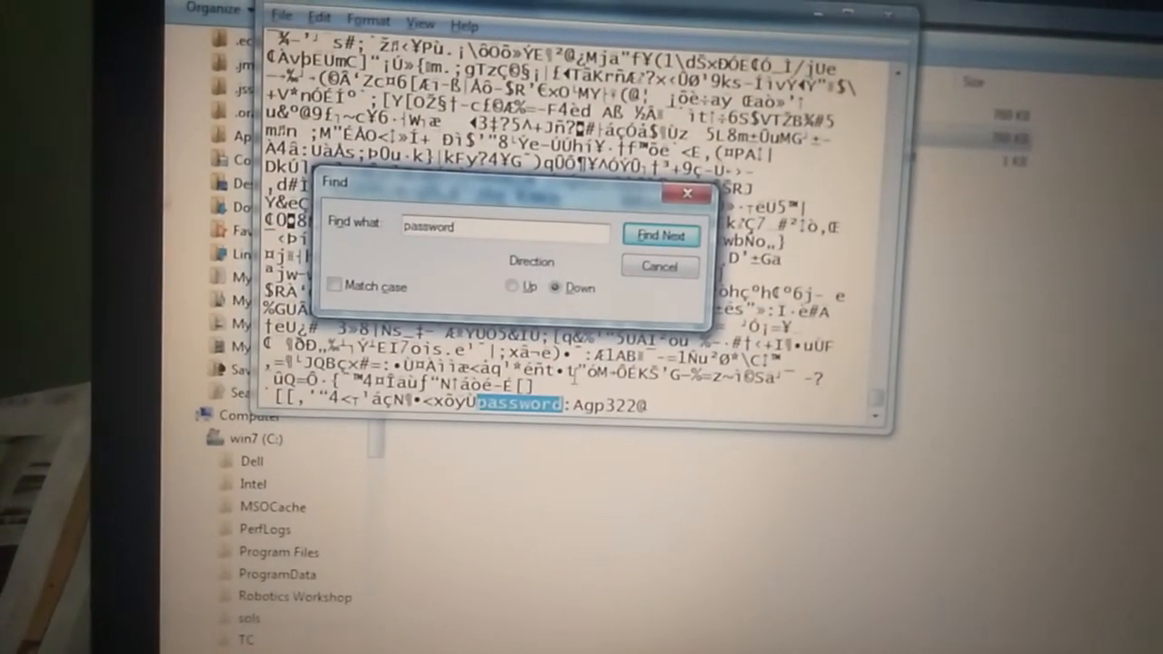